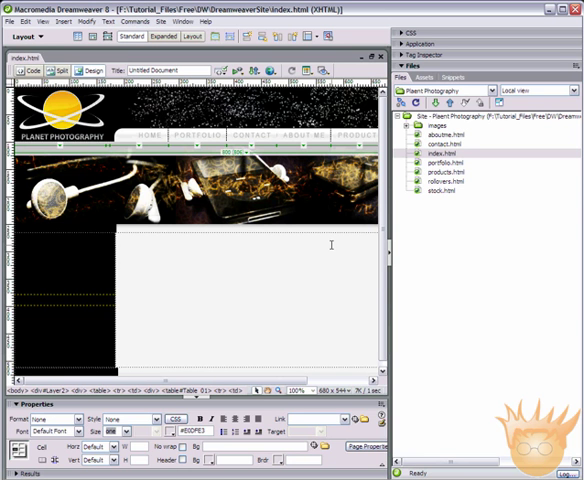
# Step: Close the index.html document so no page is open
pyautogui.click(190, 136)
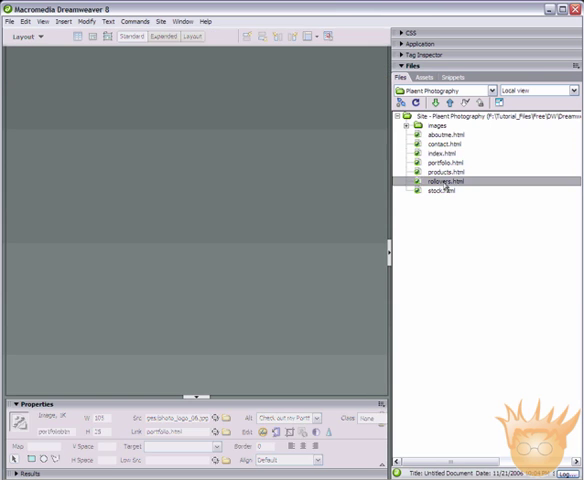
# Step: Open rollovers.html for editing and show the Common Insert bar's image options
pyautogui.doubleClick(430, 180)
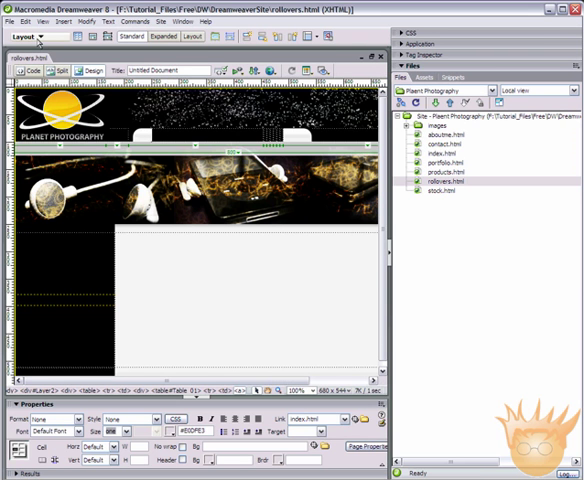
pyautogui.click(36, 36)
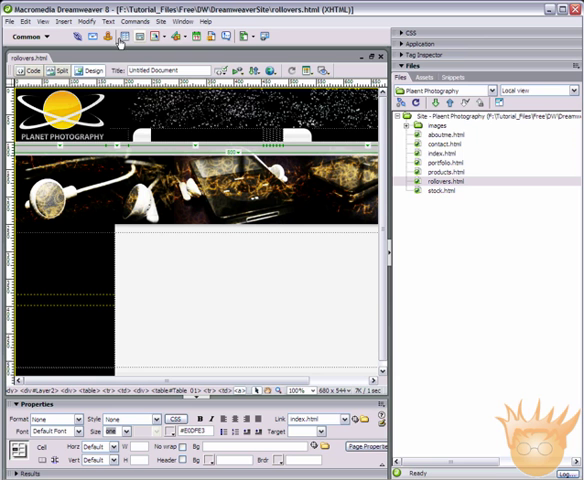
pyautogui.moveTo(104, 46)
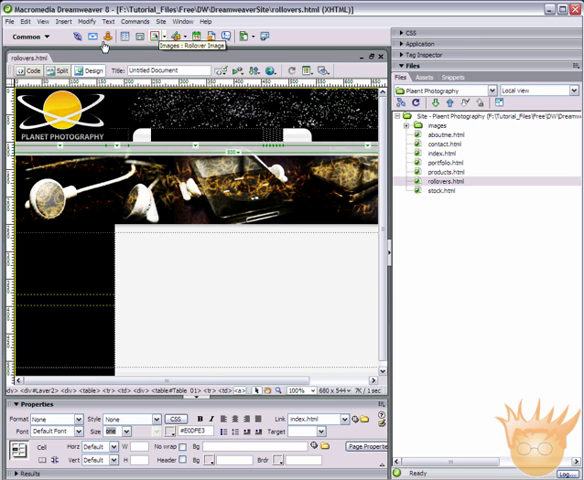
pyautogui.click(150, 36)
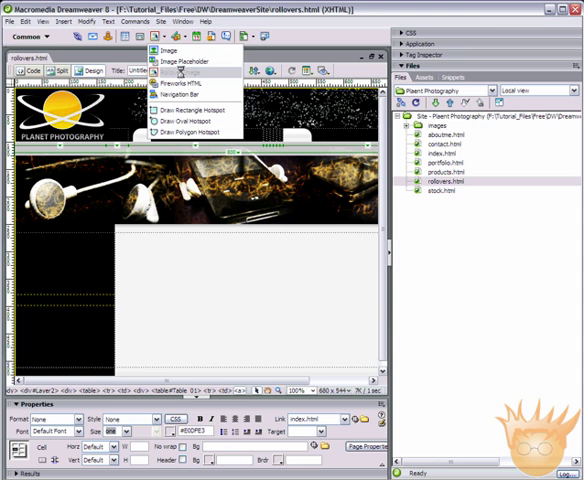
# Step: Begin a Rollover Image named home_btn and browse for its original image
pyautogui.click(180, 60)
pyautogui.write('home_btn')
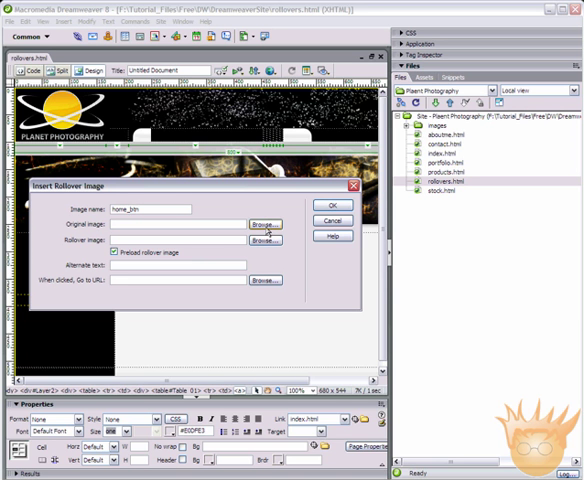
pyautogui.click(264, 224)
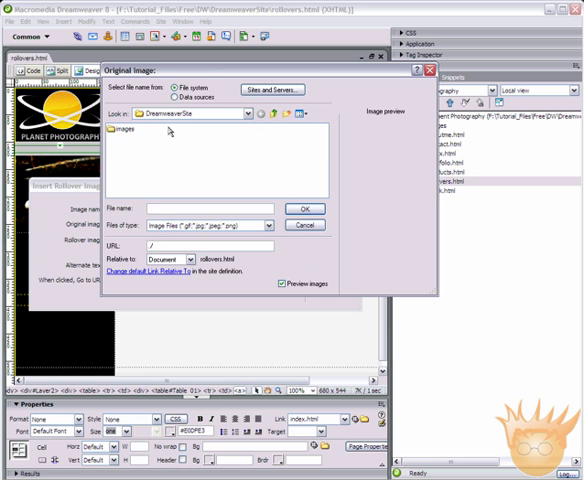
# Step: Enter the images folder and pick a photo_logo button image for the original state
pyautogui.doubleClick(144, 132)
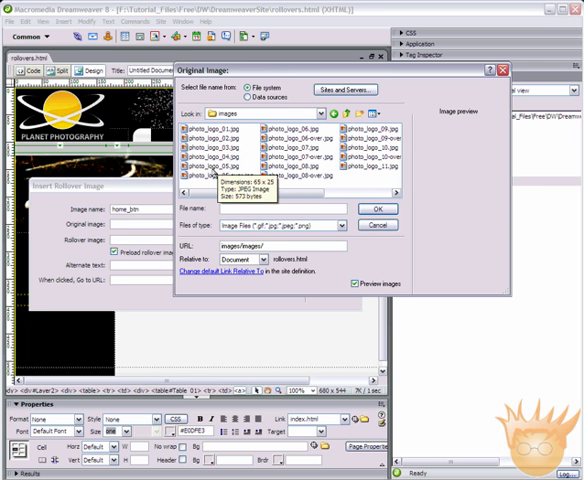
pyautogui.click(216, 160)
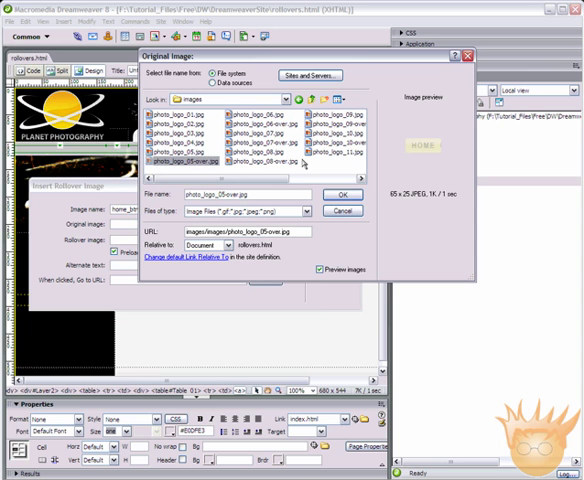
pyautogui.moveTo(444, 152)
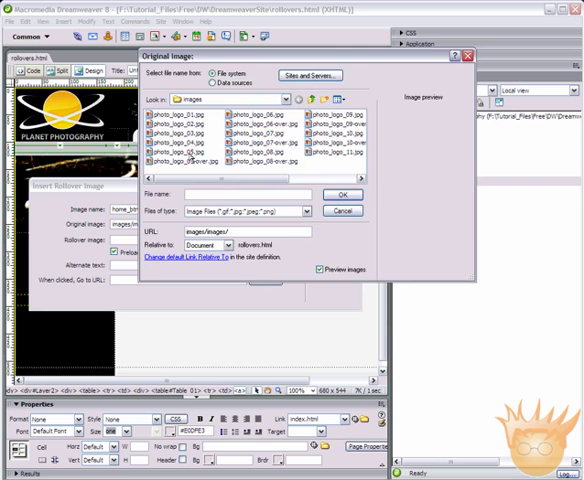
# Step: Confirm the photo_logo original image for the home_btn rollover
pyautogui.click(342, 194)
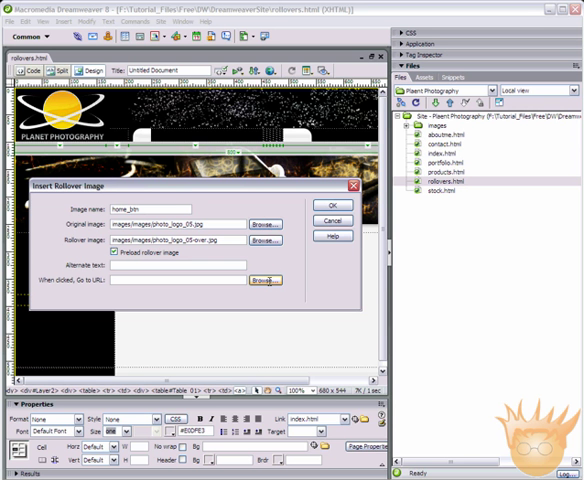
# Step: Insert home_btn with alternate text Go Home! and link index.html
pyautogui.write('Go Home!')
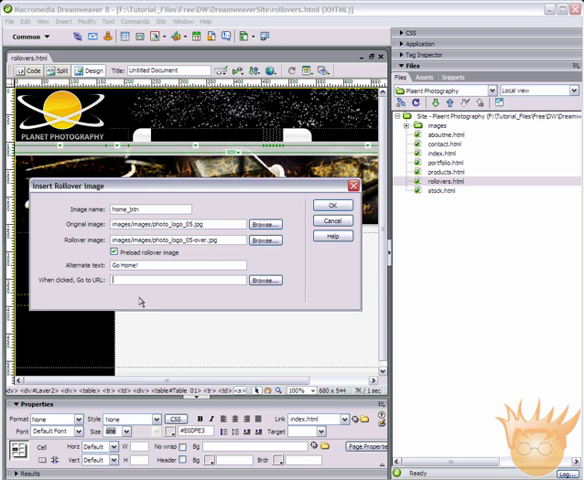
pyautogui.moveTo(140, 374)
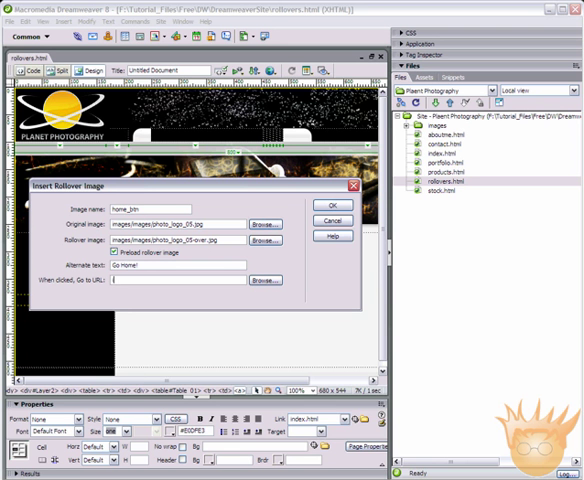
pyautogui.write('index.html')
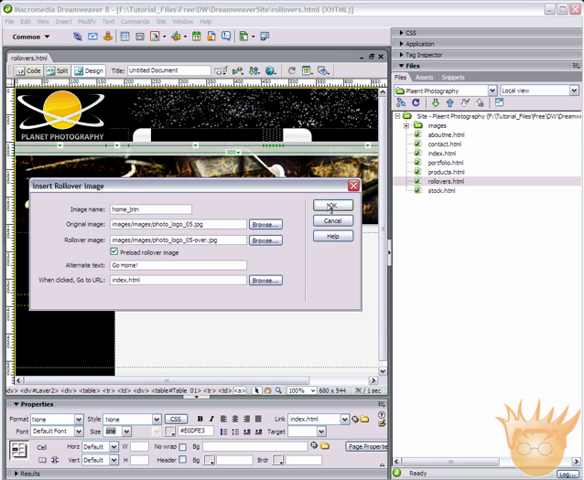
pyautogui.click(332, 204)
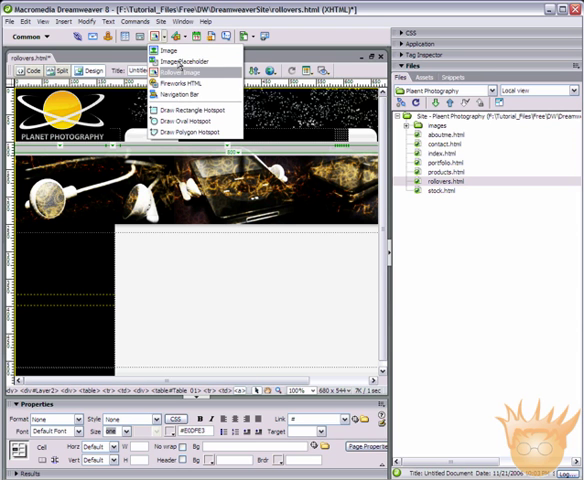
# Step: After cancelling a plain image insert, start a new Rollover Image
pyautogui.click(160, 52)
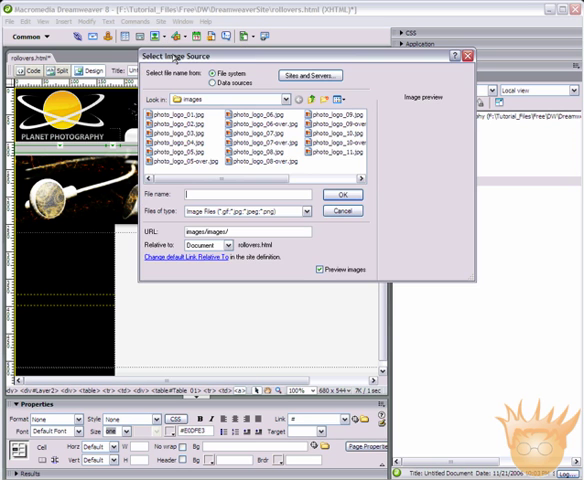
pyautogui.click(340, 212)
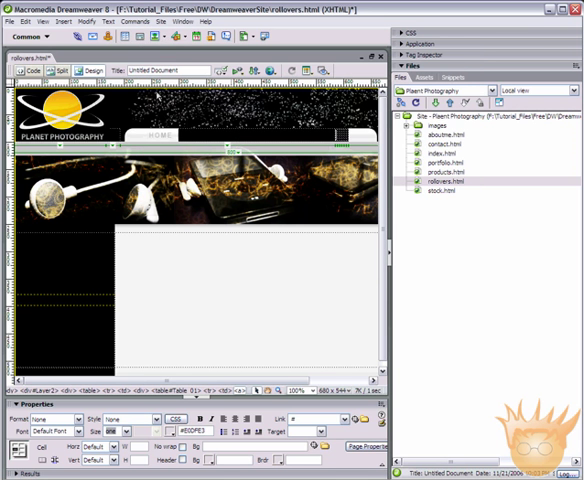
pyautogui.moveTo(156, 38)
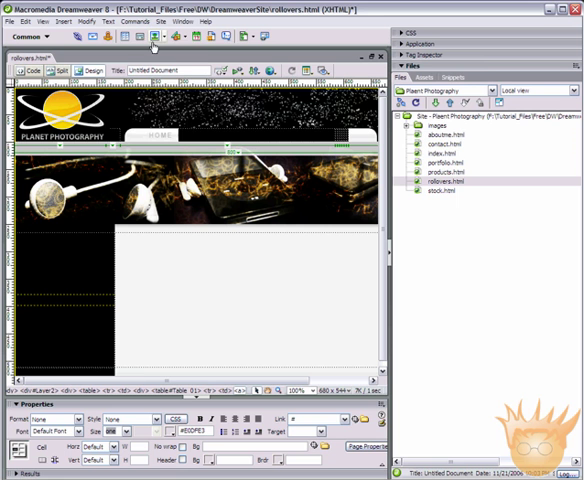
pyautogui.click(152, 36)
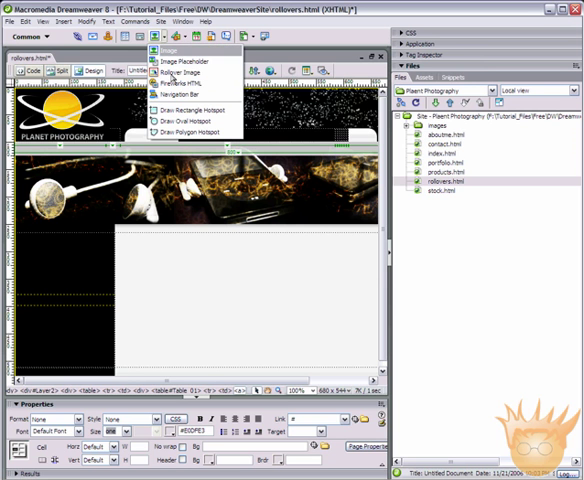
pyautogui.click(184, 84)
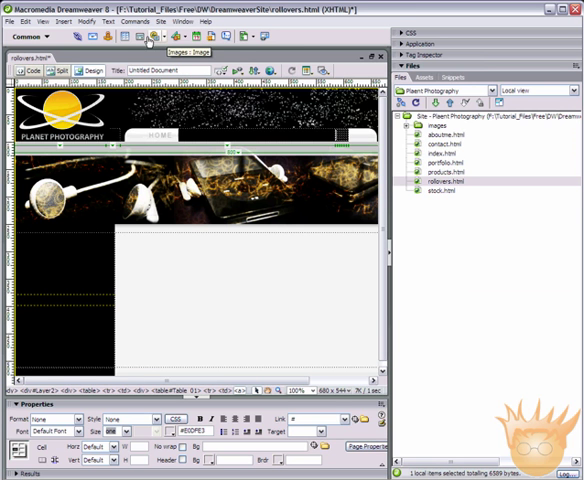
pyautogui.click(148, 38)
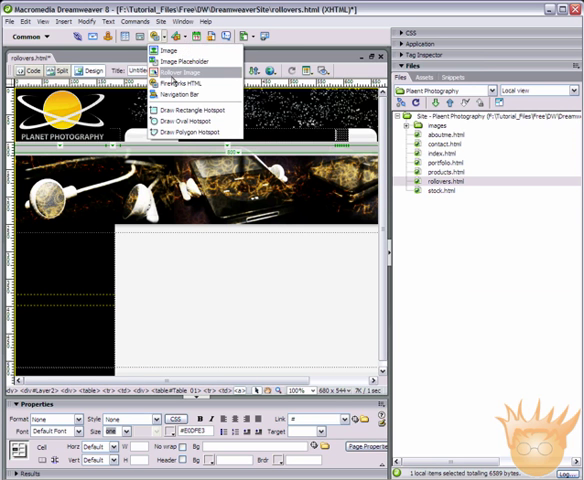
pyautogui.click(174, 72)
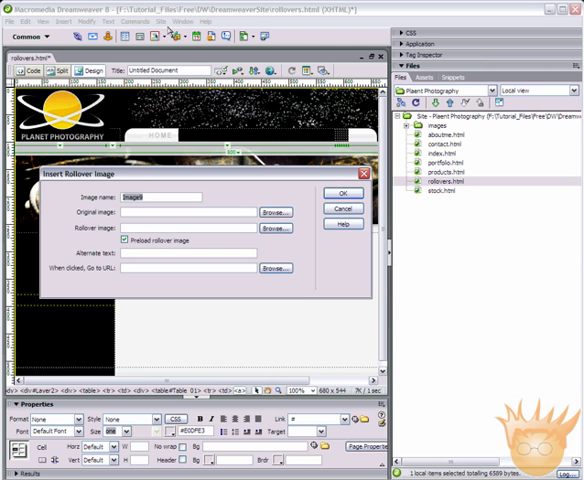
pyautogui.moveTo(214, 180)
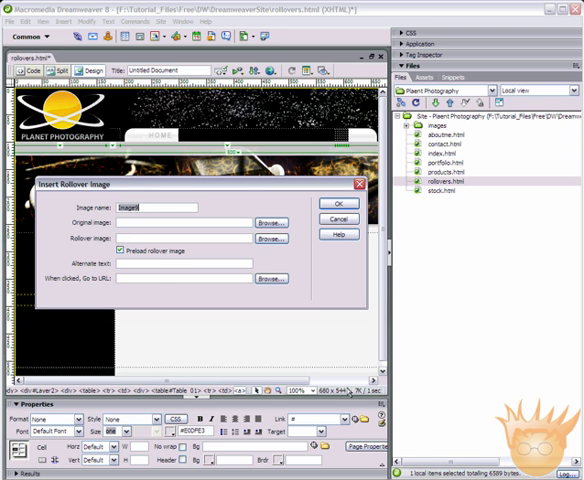
# Step: Name the rollover portfolio_btn and choose its normal-state button image
pyautogui.write('portfolio')
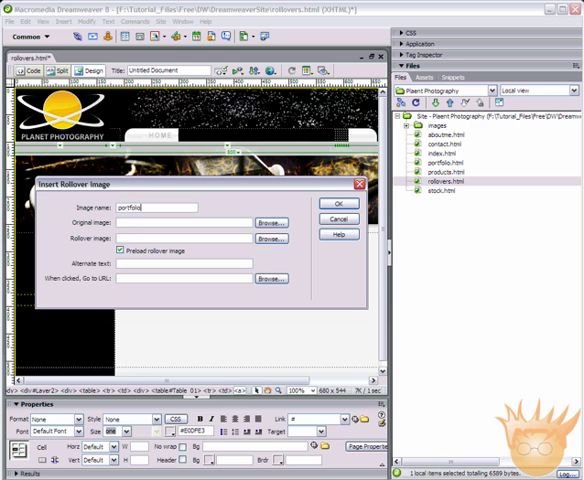
pyautogui.write('_btn')
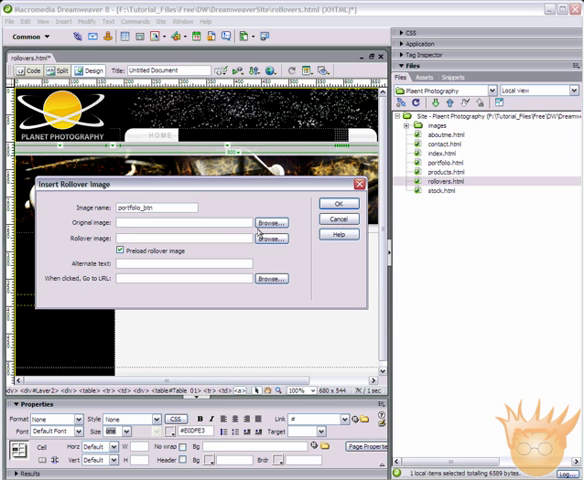
pyautogui.click(266, 222)
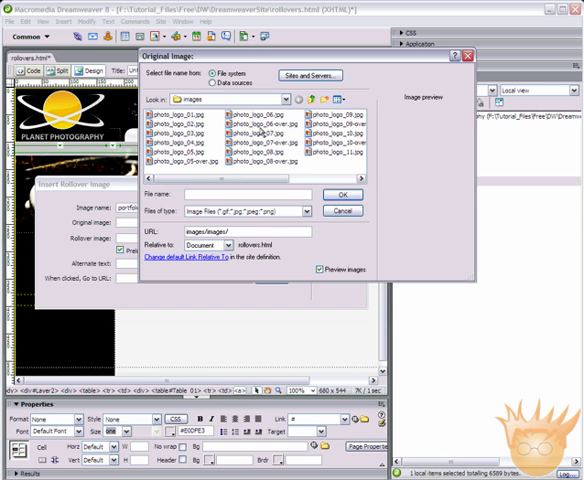
pyautogui.click(344, 194)
pyautogui.write('Check Out My Portfo')
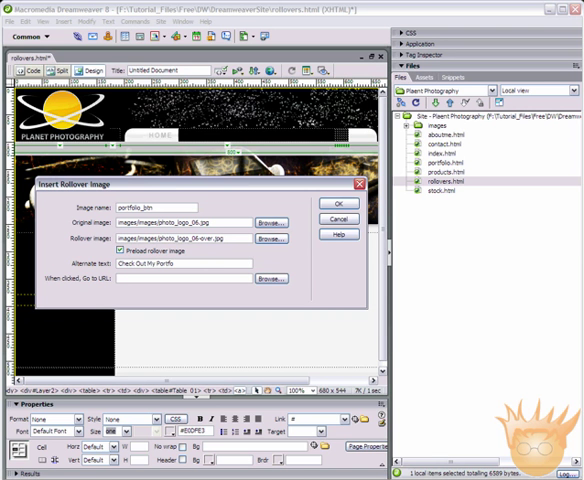
pyautogui.write('po')
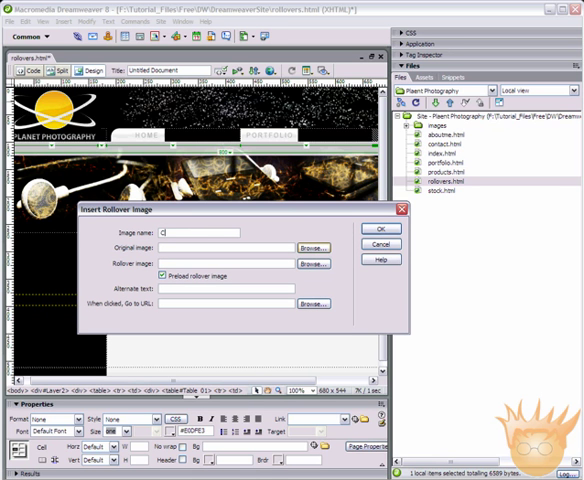
# Step: Name the rollover contact_btn and choose its normal-state image
pyautogui.write('contact')
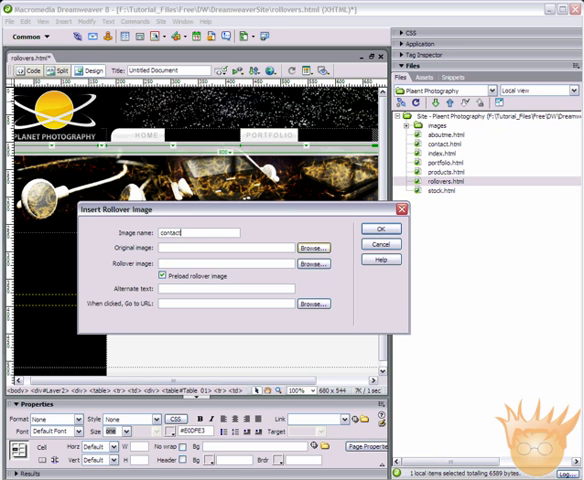
pyautogui.write('_btn')
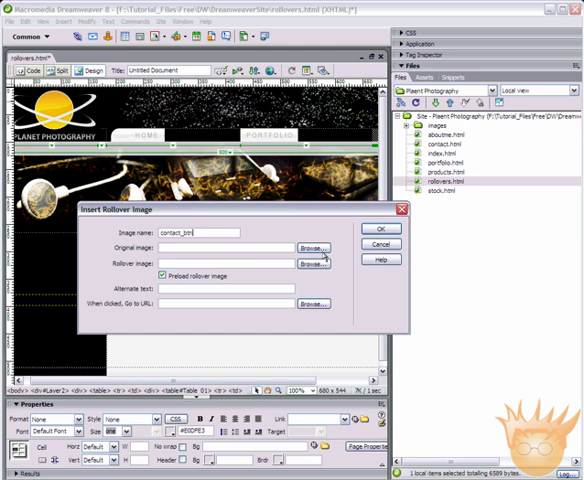
pyautogui.click(308, 246)
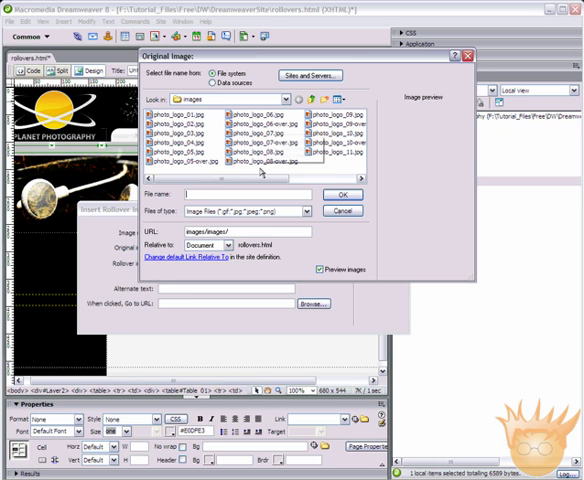
pyautogui.click(342, 192)
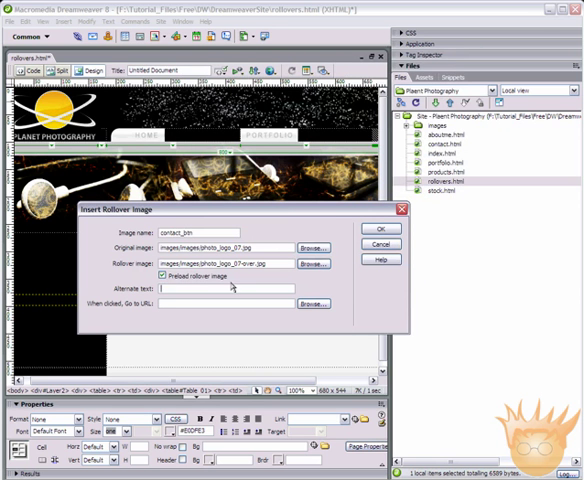
# Step: Insert contact_btn with alternate text Contact Me linking to contact.html
pyautogui.write('Contact Me')
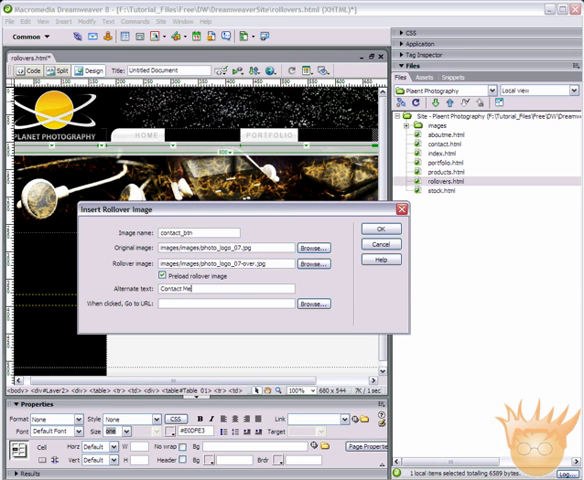
pyautogui.write('co')
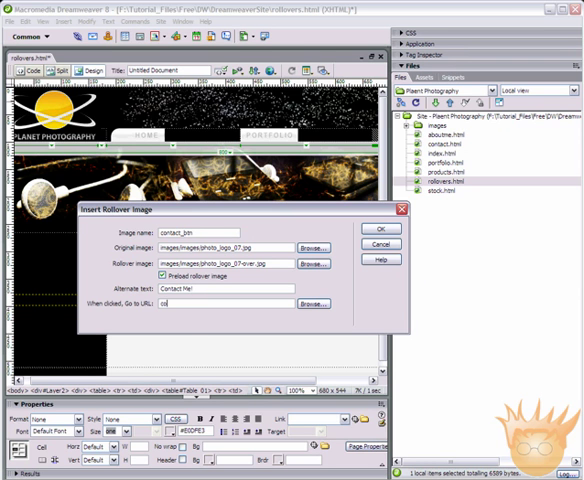
pyautogui.write('contact.html')
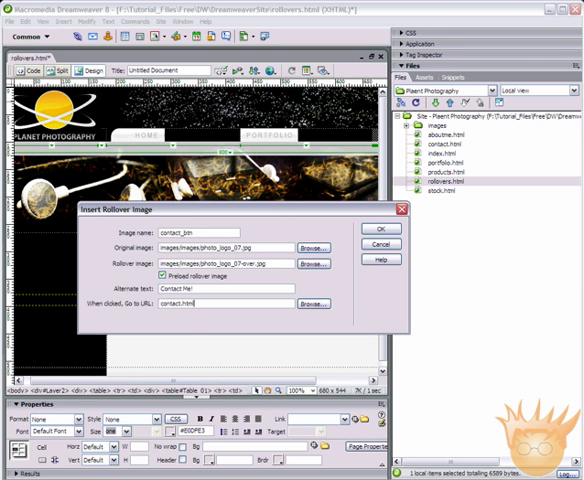
pyautogui.click(376, 228)
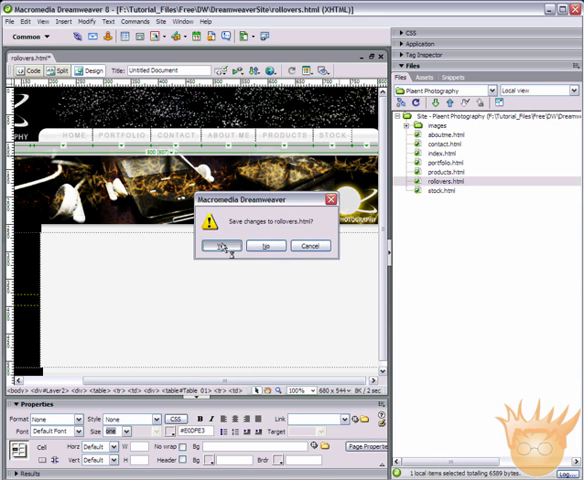
# Step: Save rollovers.html, preview in Firefox and follow two navigation button links
pyautogui.click(220, 246)
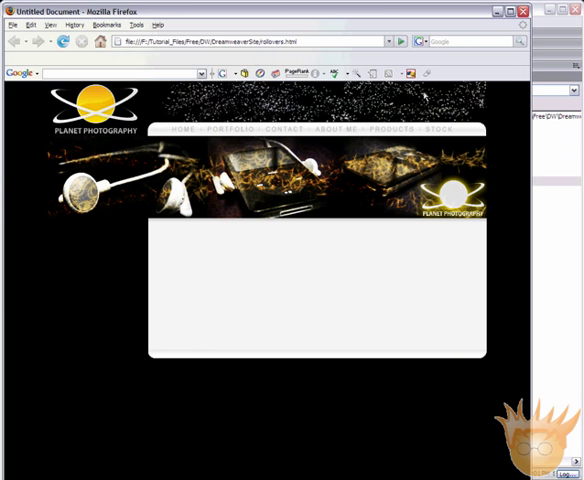
pyautogui.moveTo(220, 320)
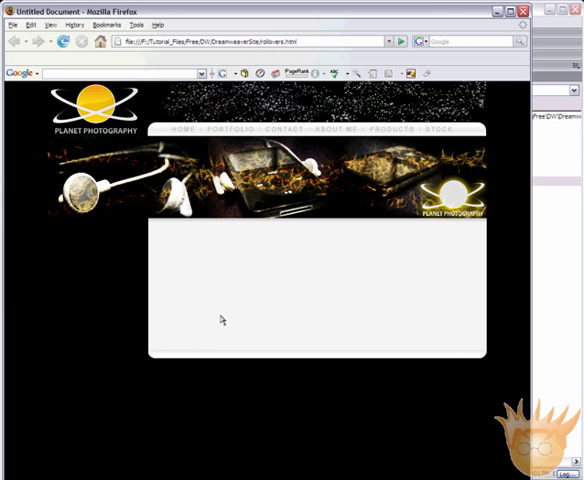
pyautogui.moveTo(284, 132)
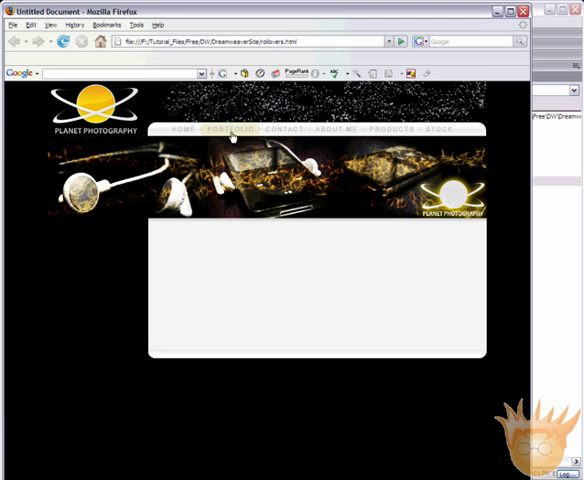
pyautogui.click(290, 132)
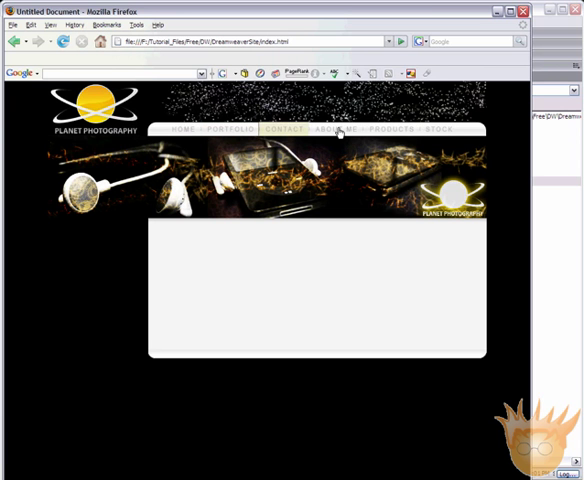
pyautogui.click(400, 132)
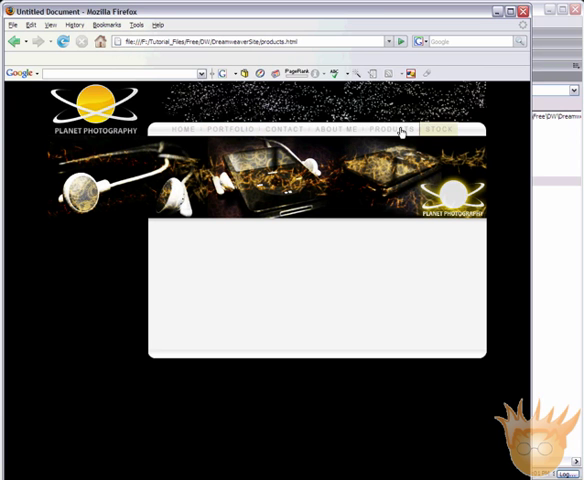